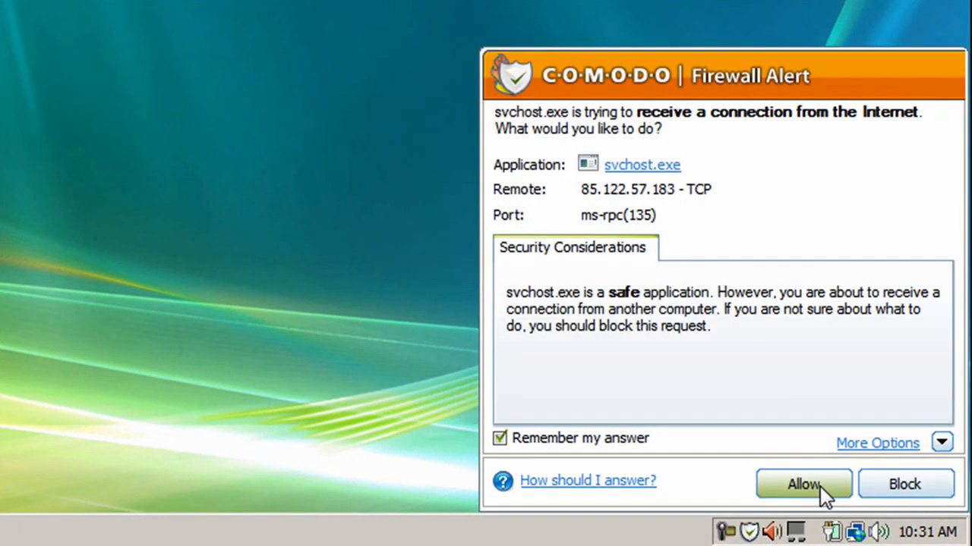
Allow svchost.exe's incoming connection, then reach the General settings via the Miscellaneous section.
{"action": "left_click", "coordinate": [803, 485]}
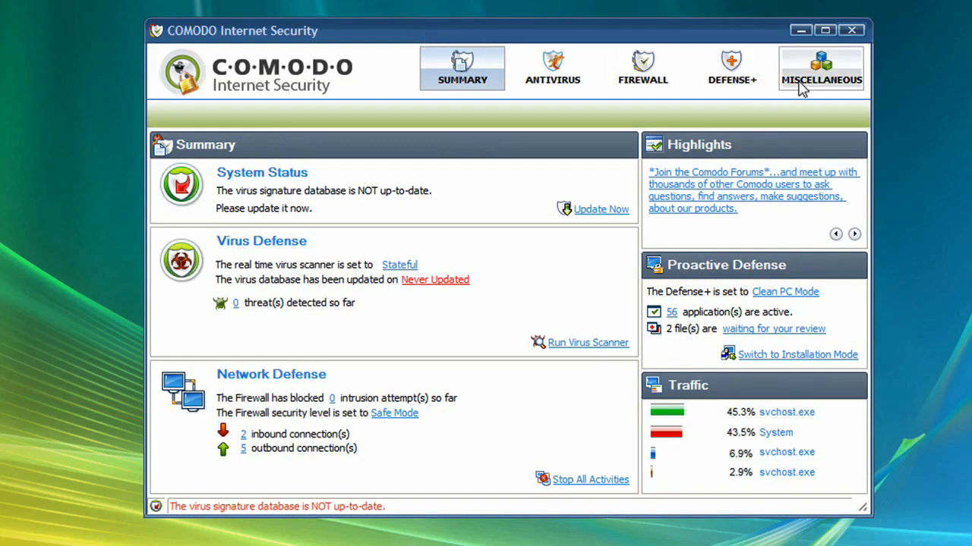
{"action": "left_click", "coordinate": [820, 69]}
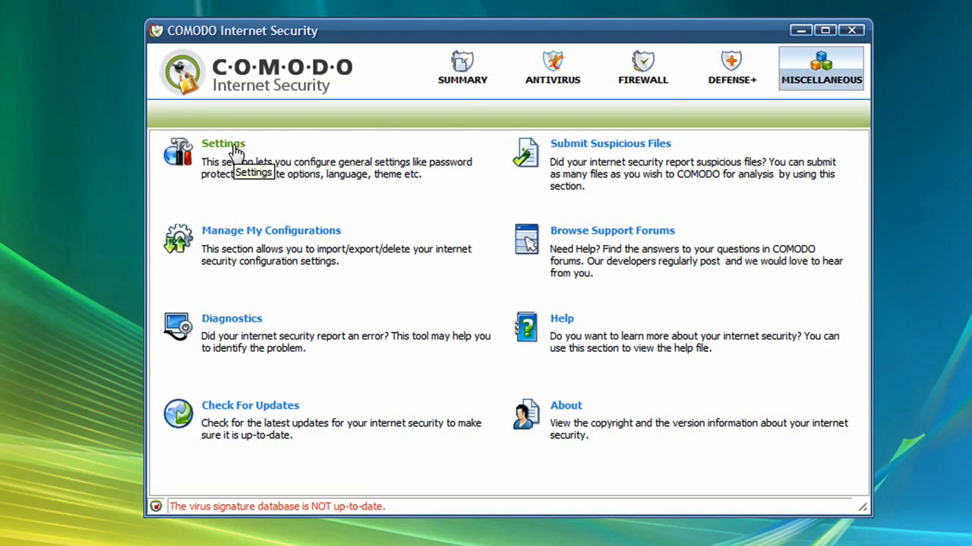
{"action": "left_click", "coordinate": [223, 143]}
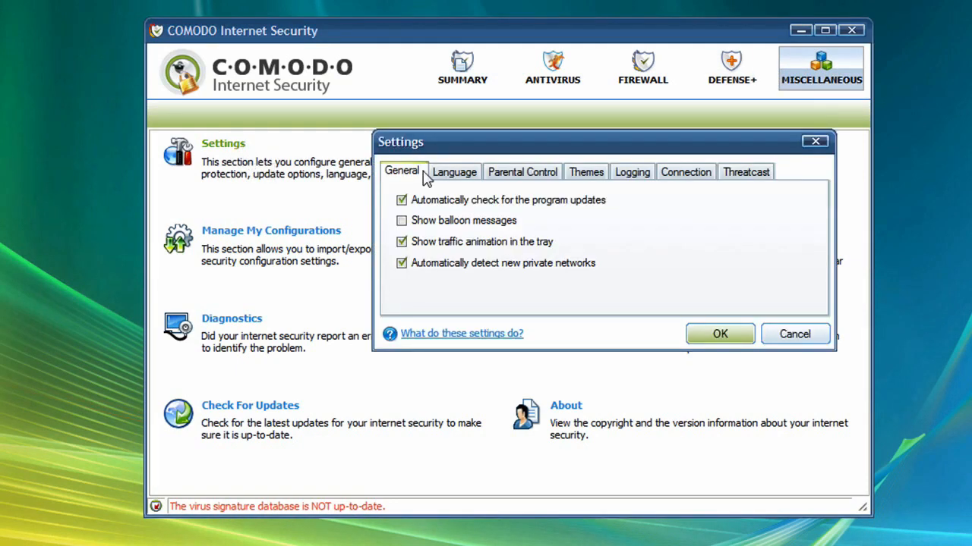
Enable Parental Control password protection and set a new protection password.
{"action": "left_click", "coordinate": [522, 171]}
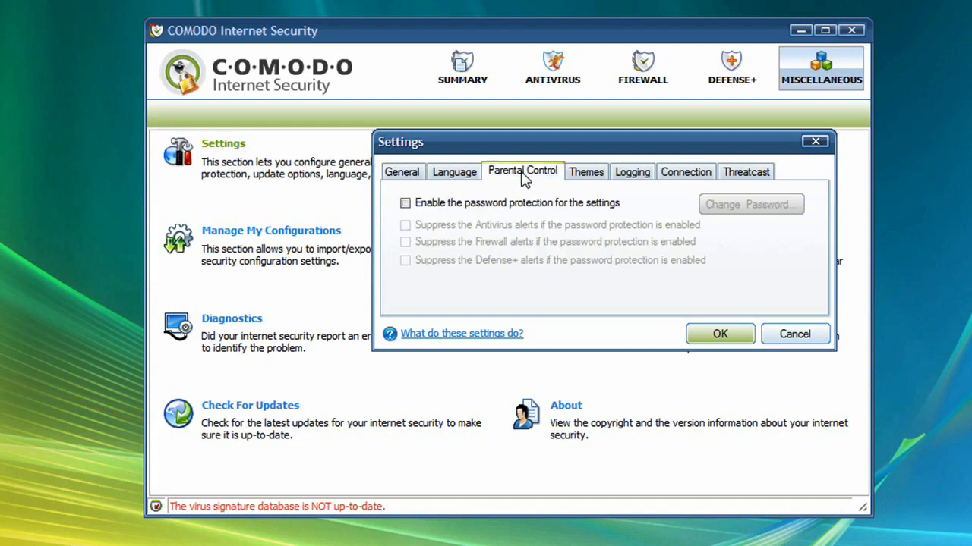
{"action": "left_click", "coordinate": [405, 203]}
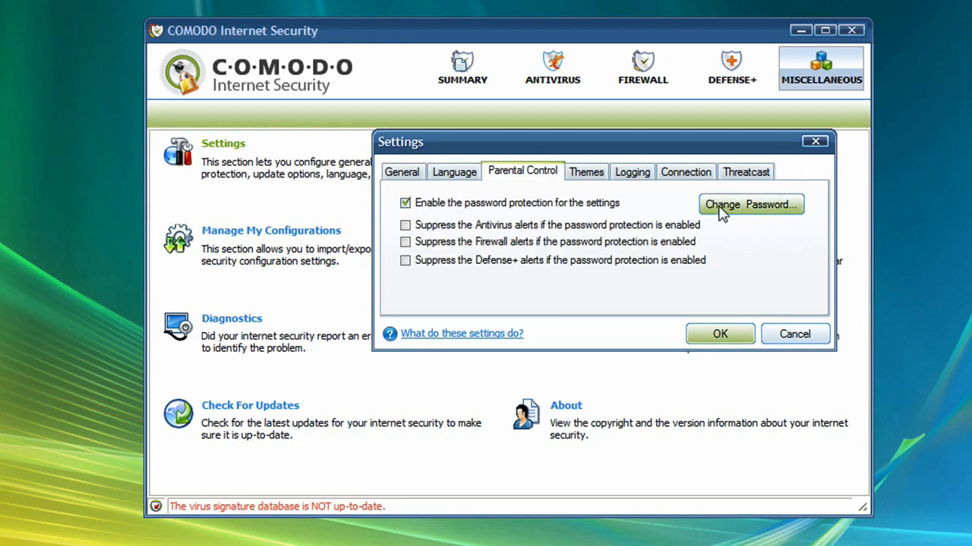
{"action": "left_click", "coordinate": [750, 203]}
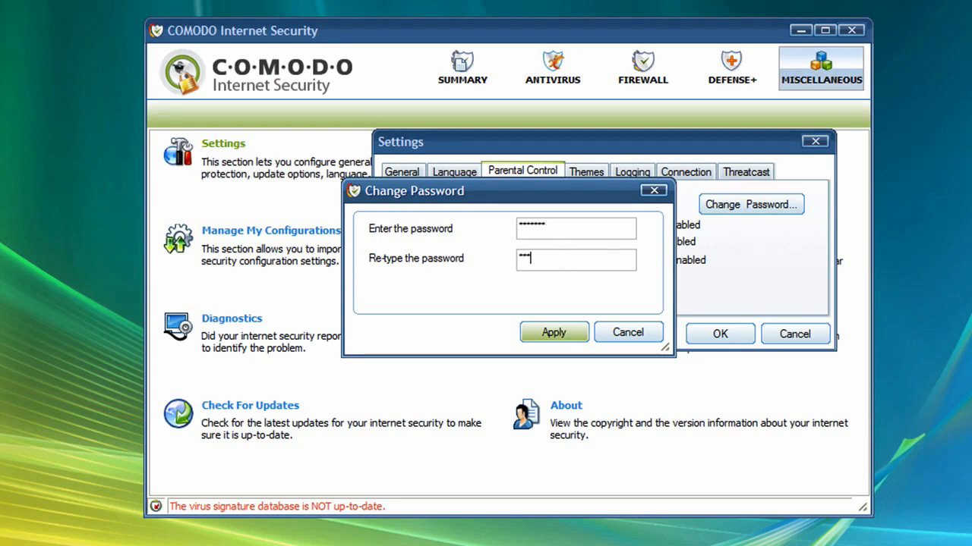
{"action": "left_click", "coordinate": [552, 332]}
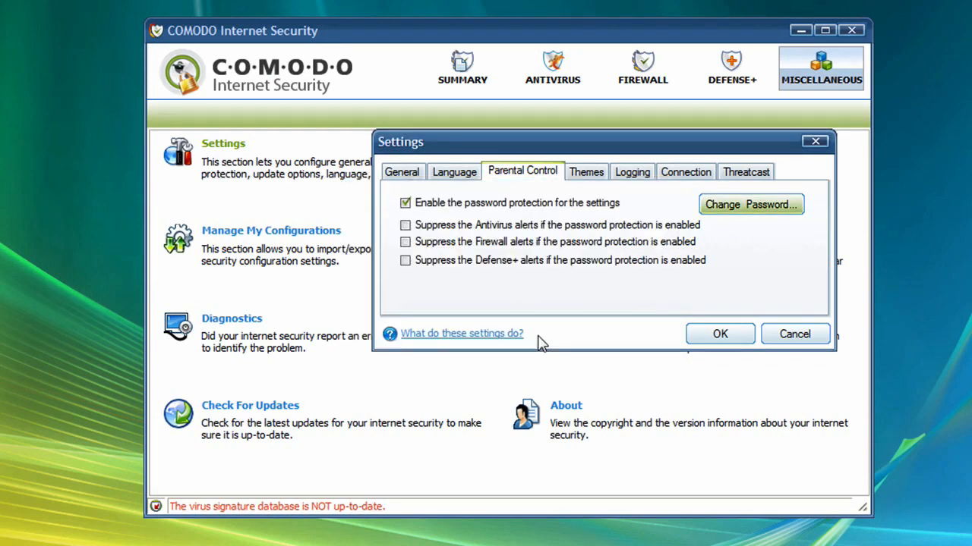
Suppress Antivirus, Firewall and Defense+ alerts while password protection is active.
{"action": "left_click", "coordinate": [406, 224]}
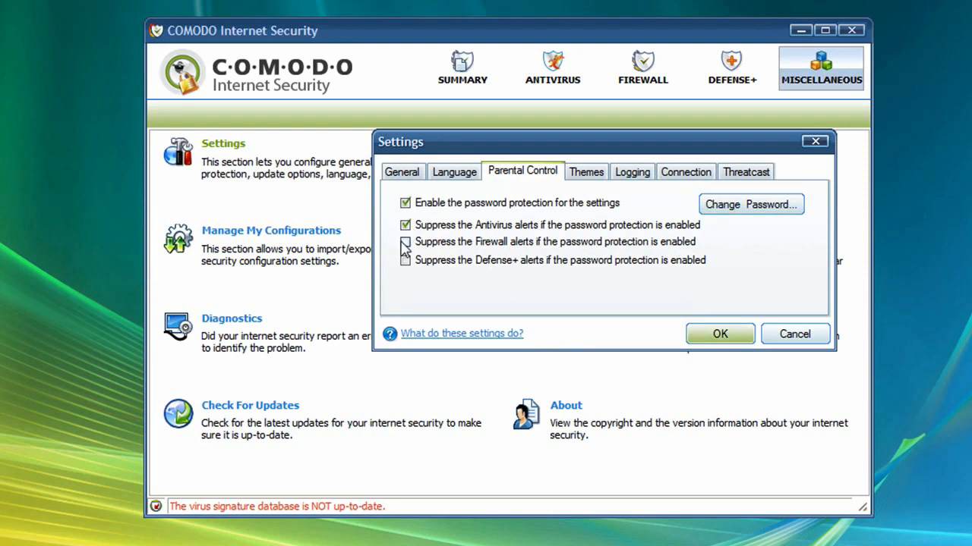
{"action": "left_click", "coordinate": [403, 241]}
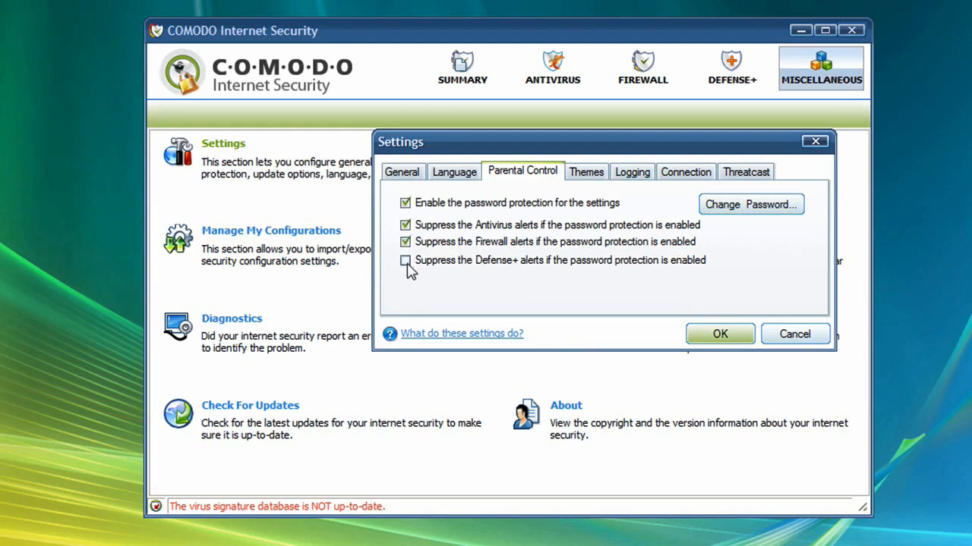
{"action": "left_click", "coordinate": [403, 259]}
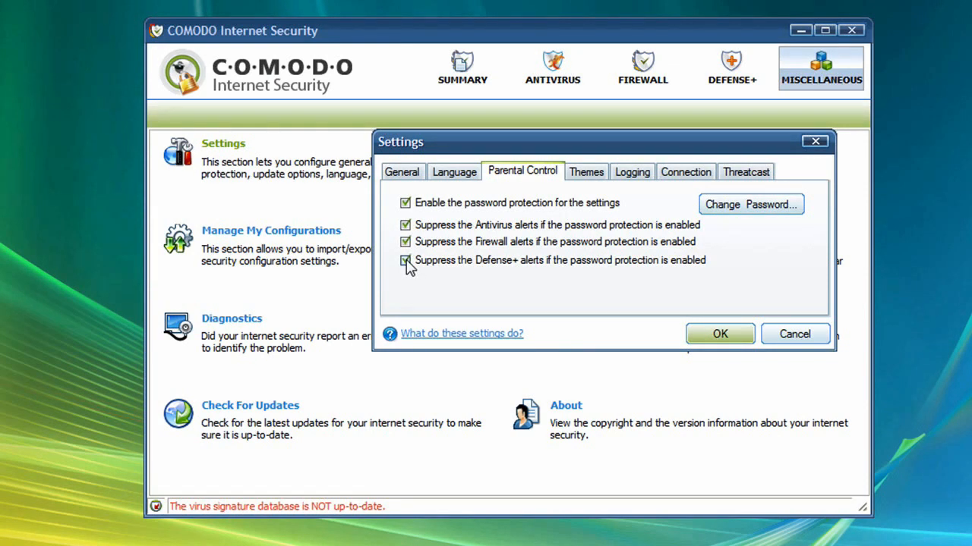